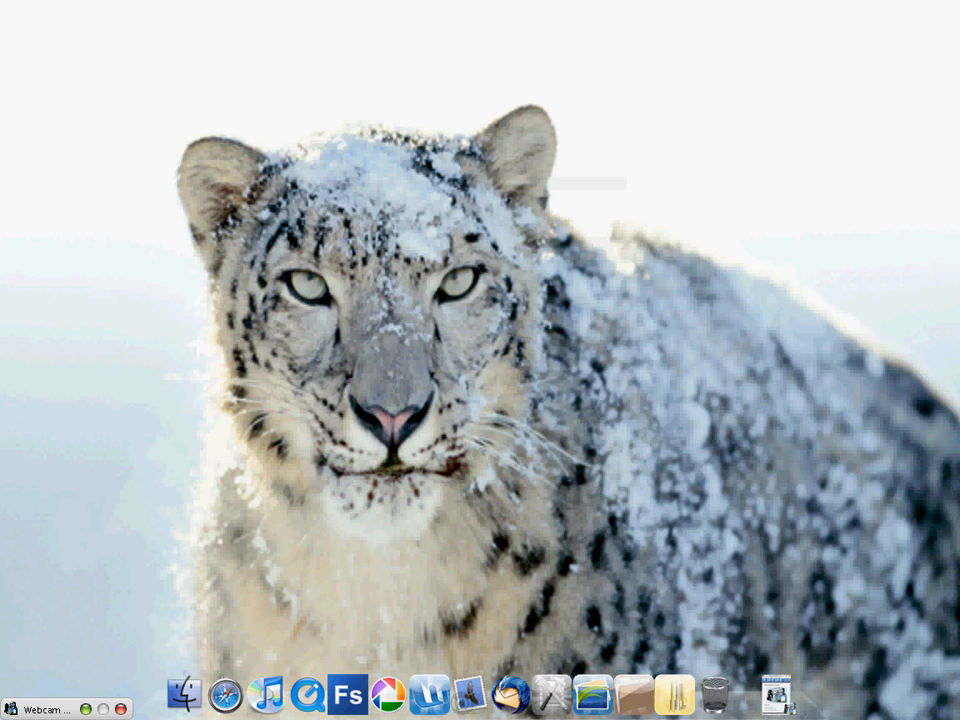
mouse_move(215, 695)
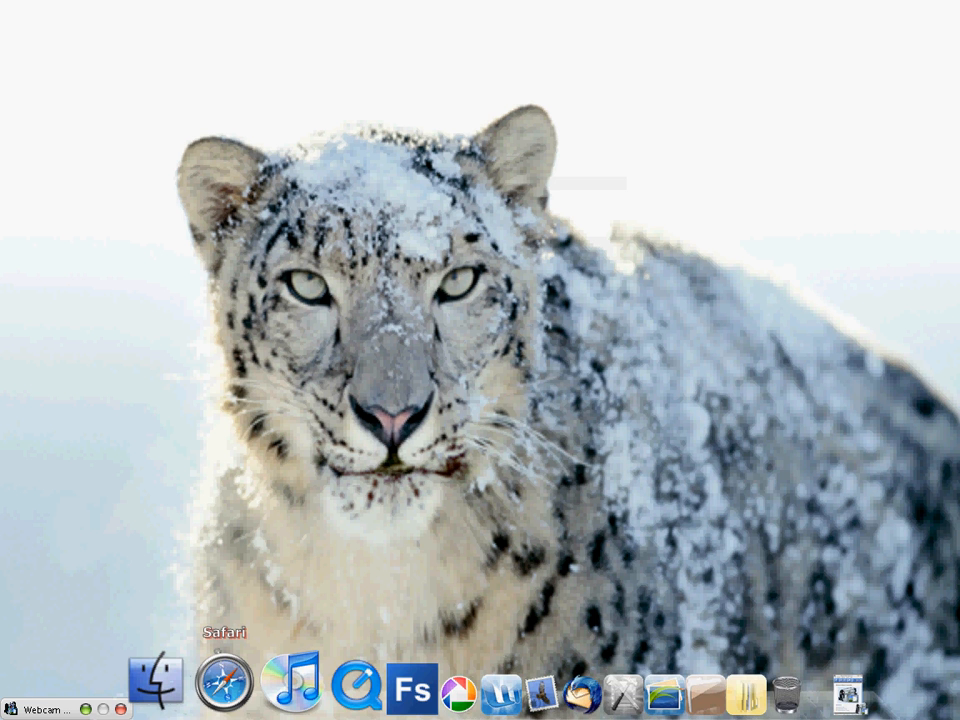
Google 'mozilla thunderbird' in Safari and open the 'Thunderbird - Reclaim your inbox' result
click(207, 693)
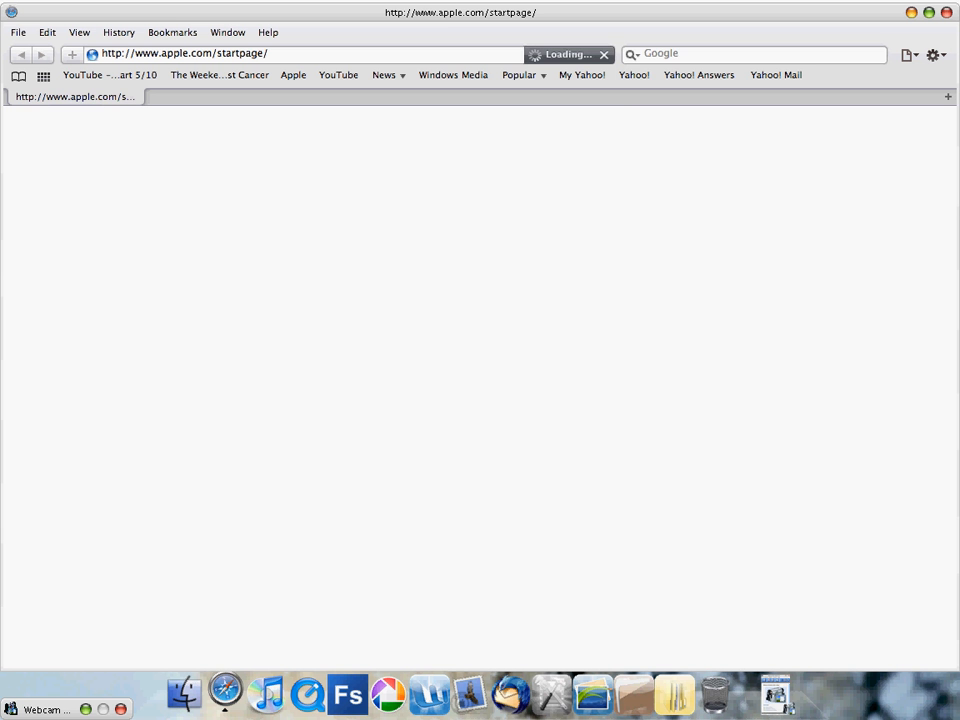
text(moxifloxacin)
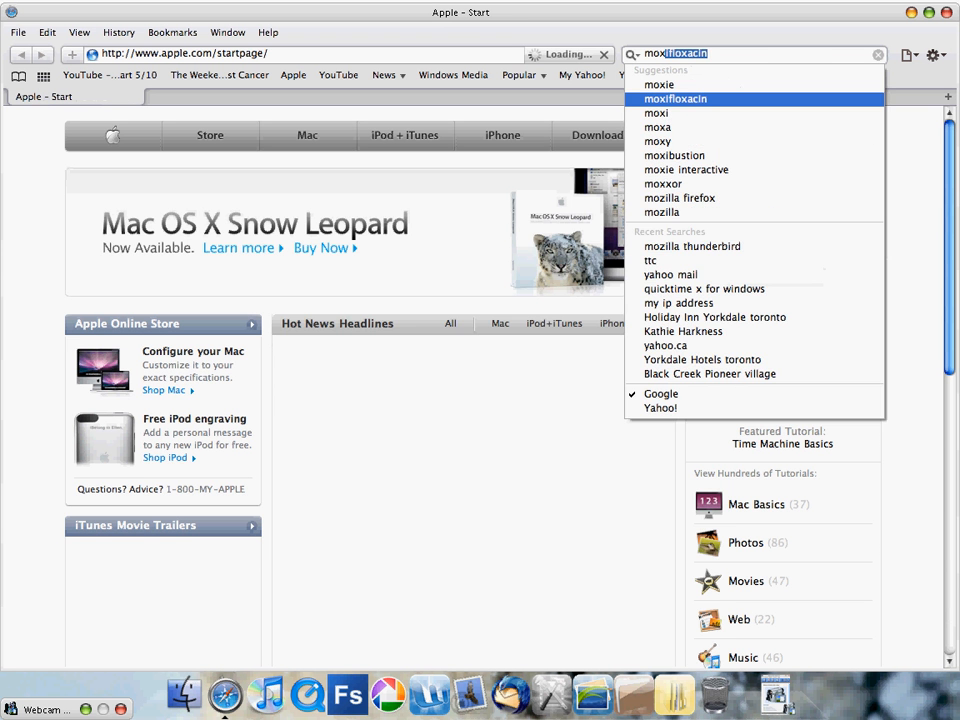
click(692, 246)
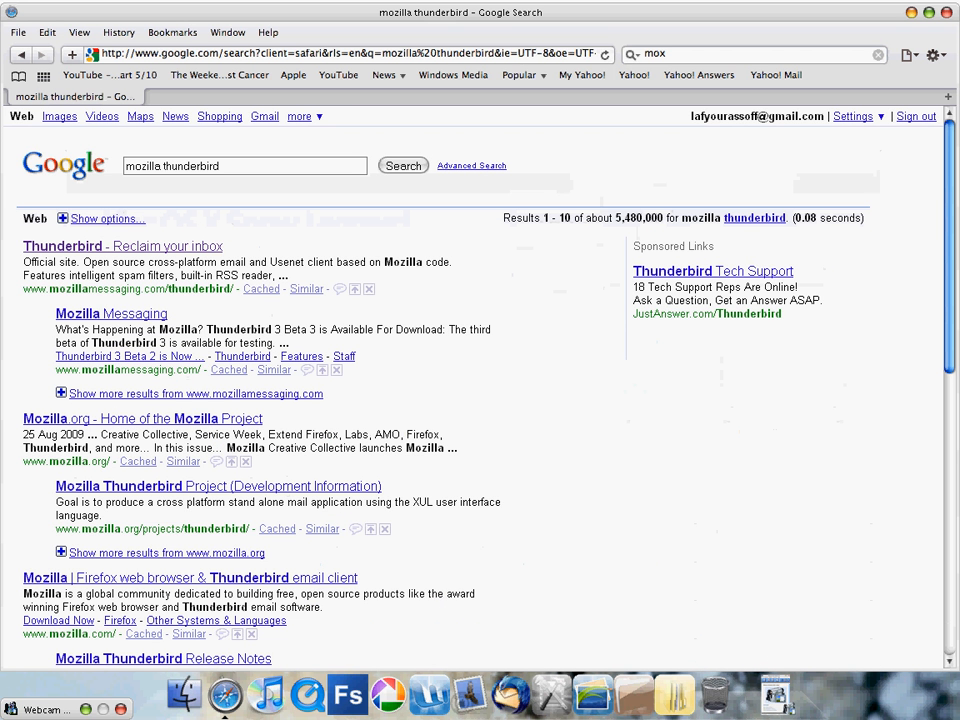
click(62, 246)
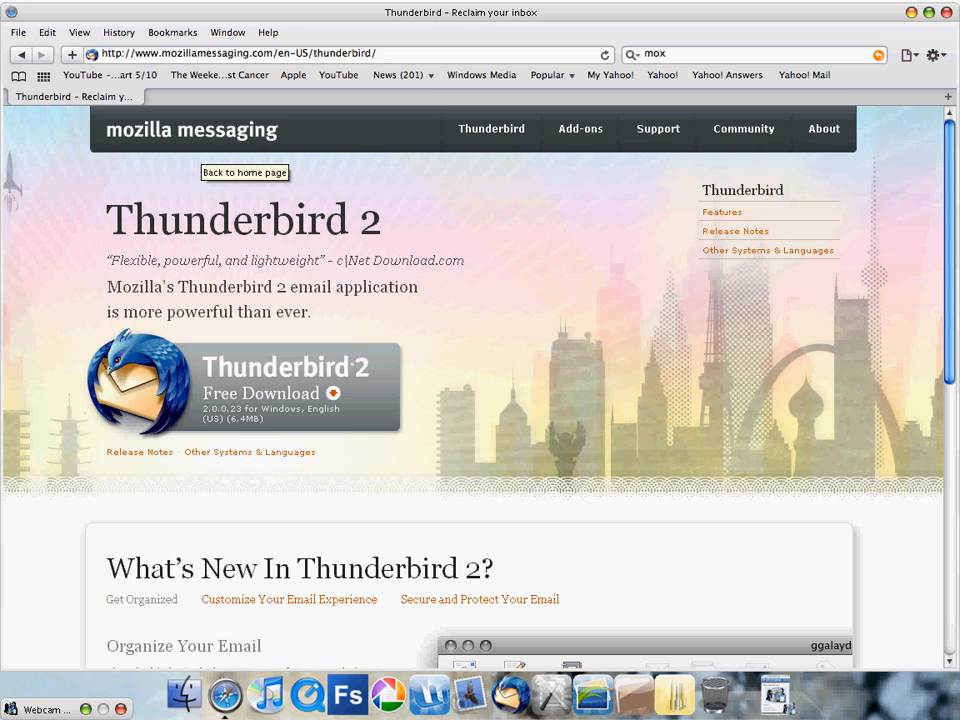
From the Mozilla Messaging home page, open the Thunderbird 3 Beta 3 announcement and scroll to Downloading
click(244, 172)
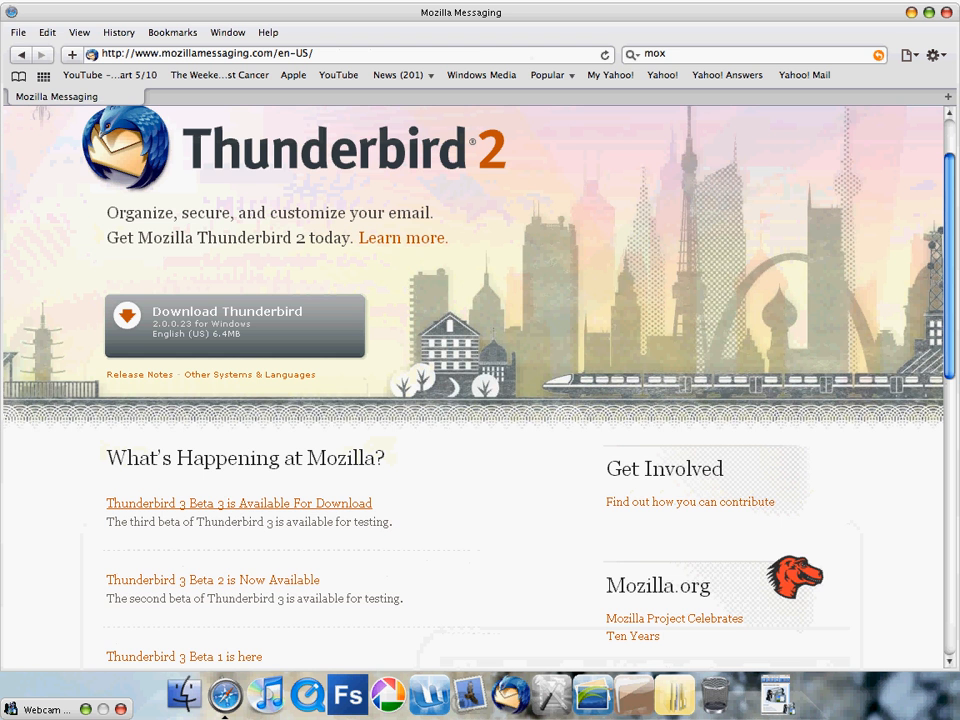
click(238, 503)
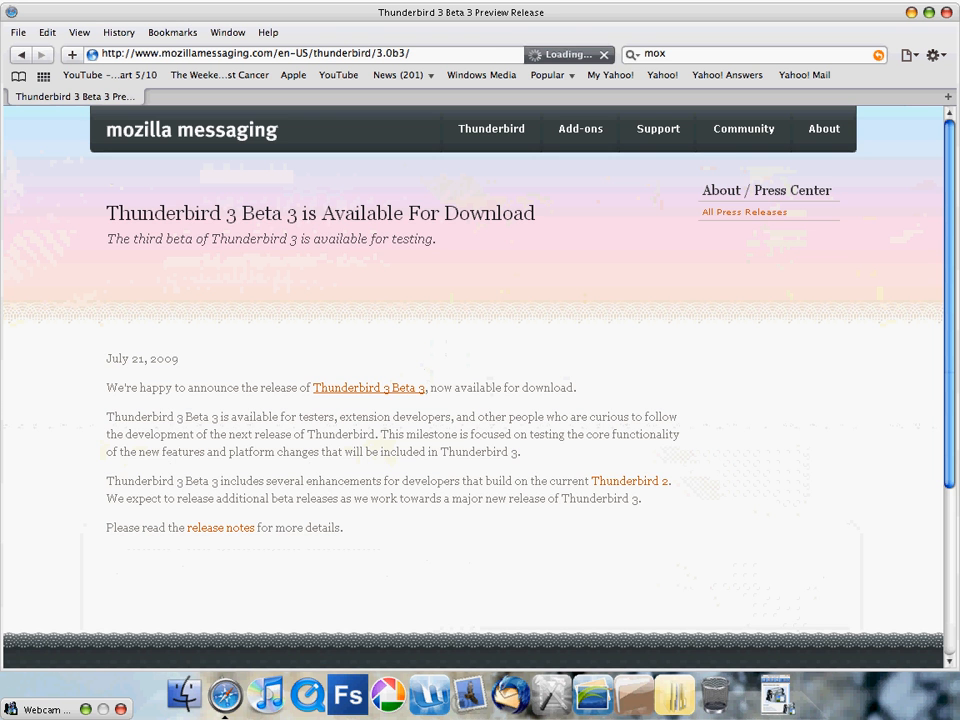
scroll(down, 3)
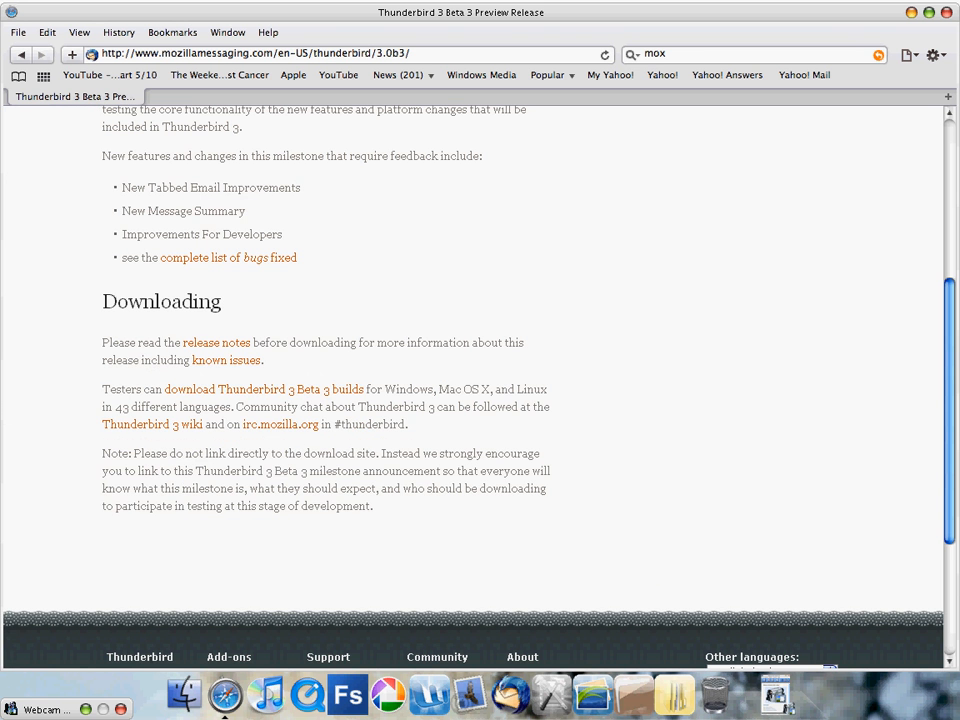
mouse_move(264, 389)
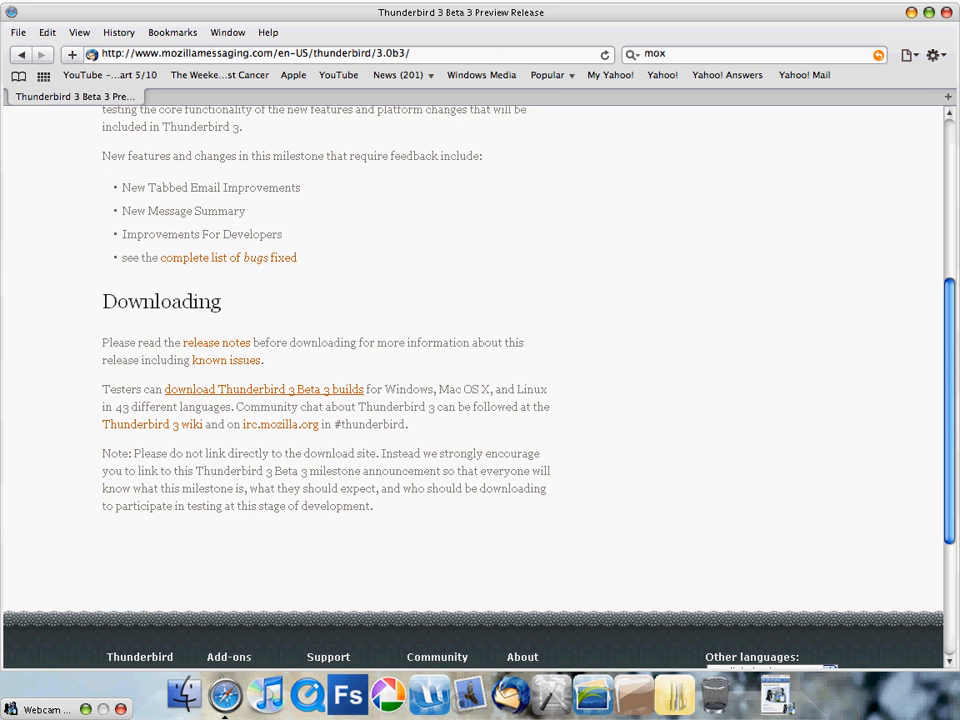
Open the 'download Thunderbird 3 Beta 3 builds' page and scroll to the English (US) row
click(264, 389)
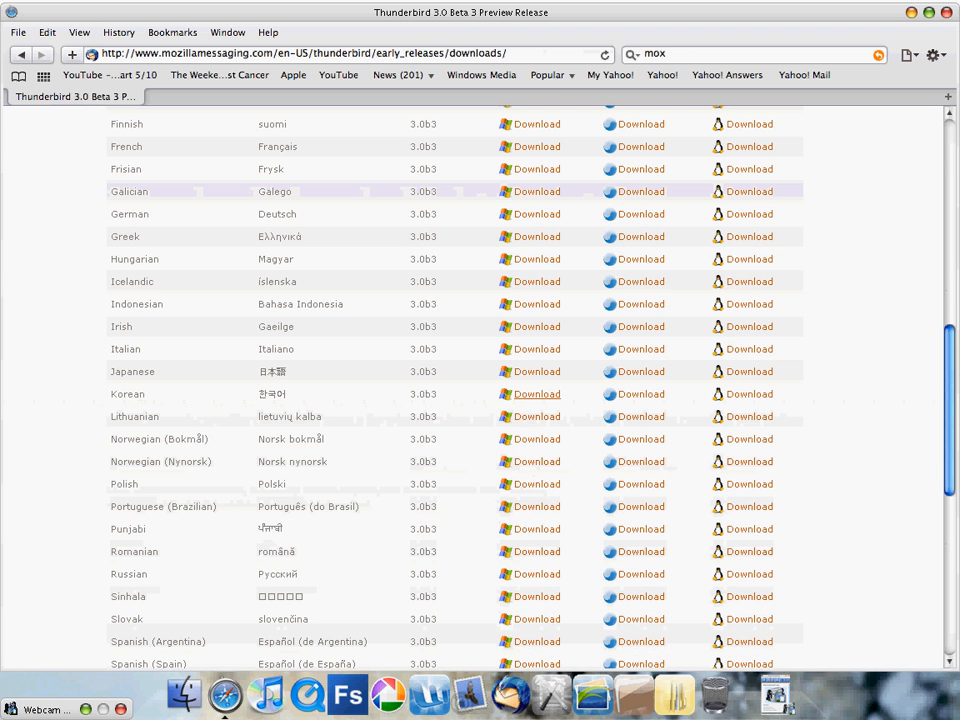
scroll(up, 3)
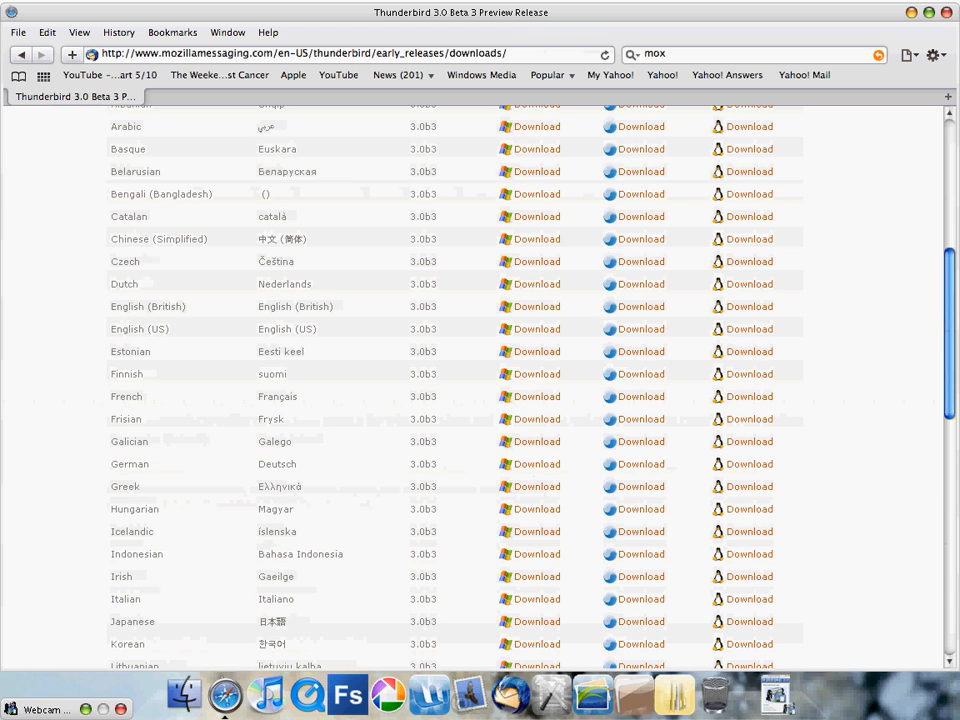
scroll(up, 3)
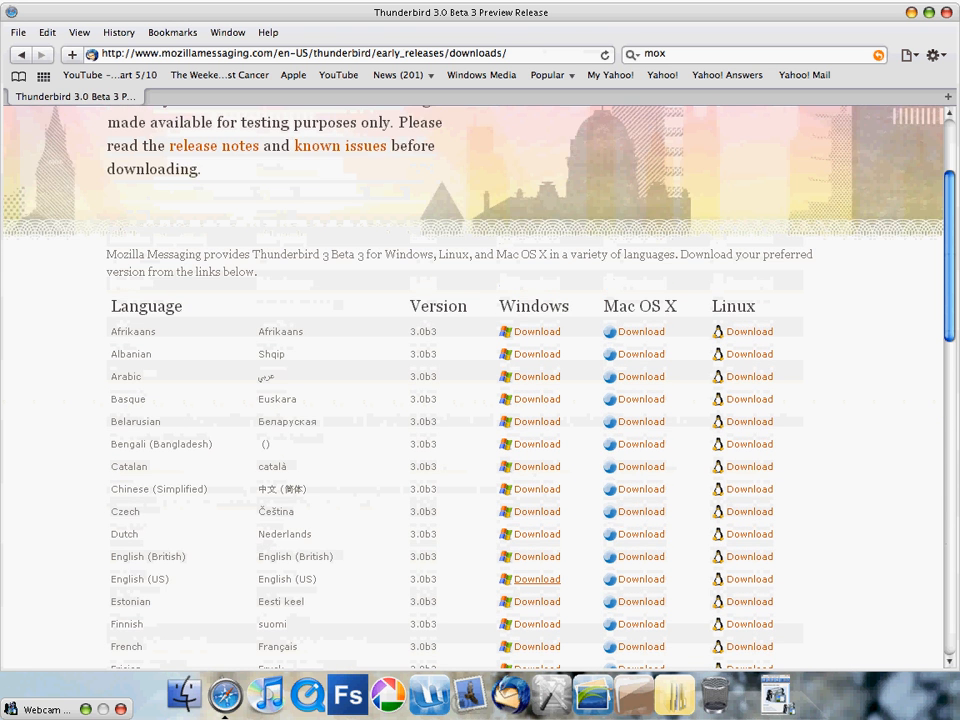
scroll(down, 3)
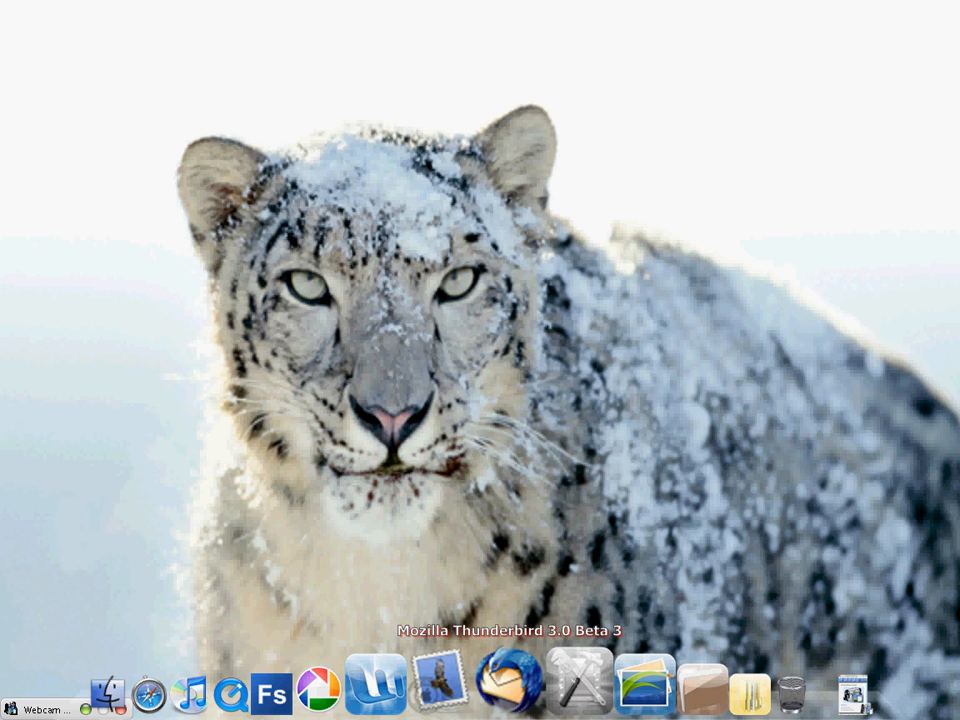
Launch Thunderbird from the Dock and open 'View settings for this account' for Local Folders
click(505, 689)
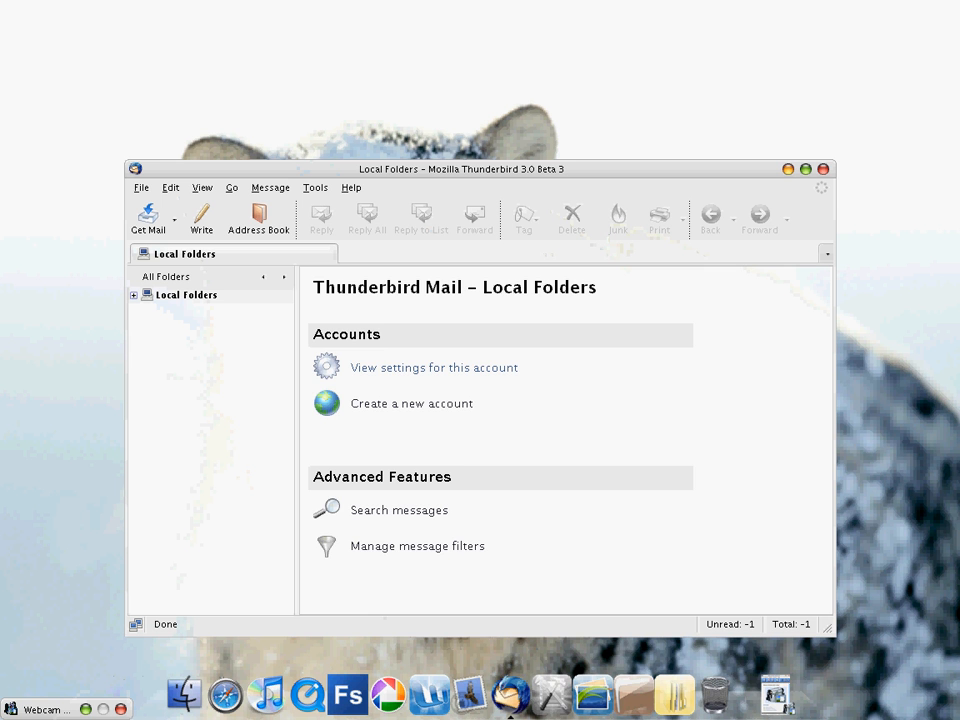
click(434, 367)
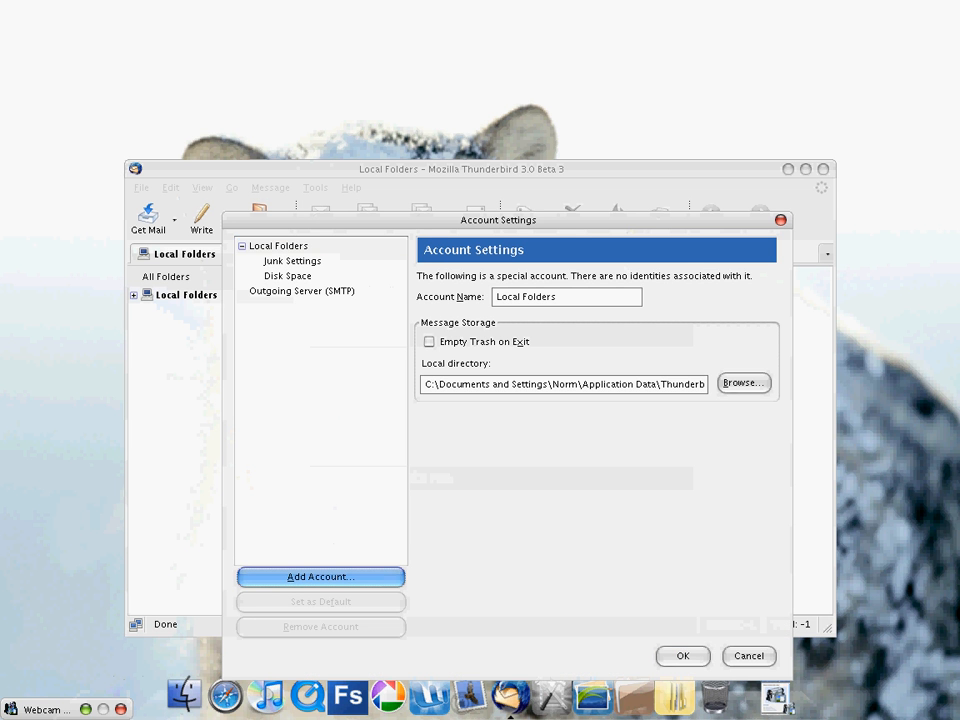
Start a new Gmail POP account and enter the sender name and Gmail username on the Identity page
click(320, 576)
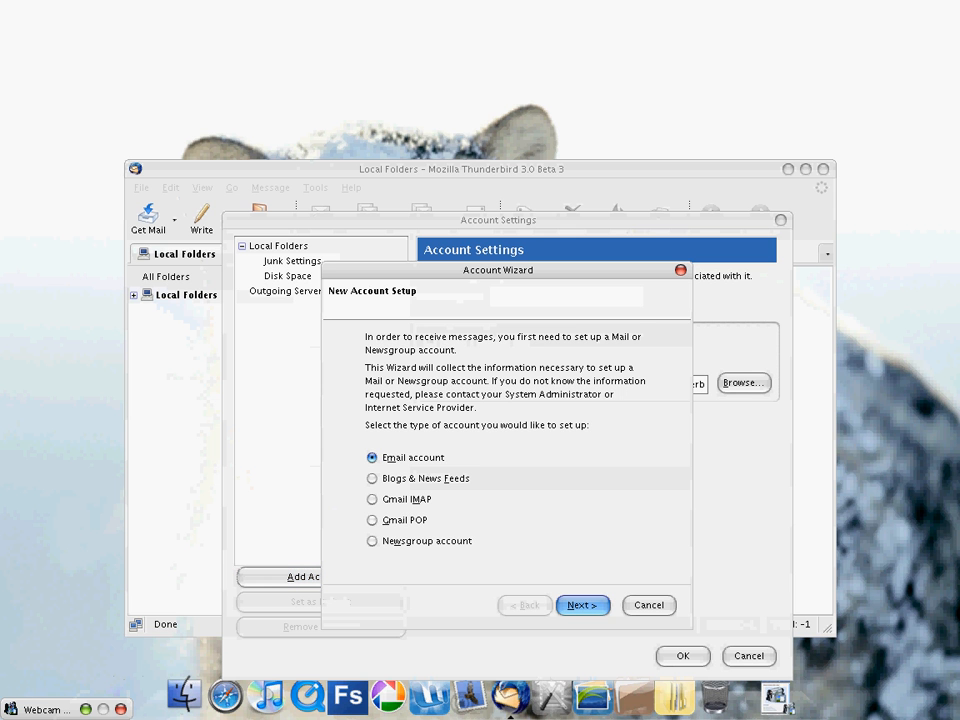
click(372, 520)
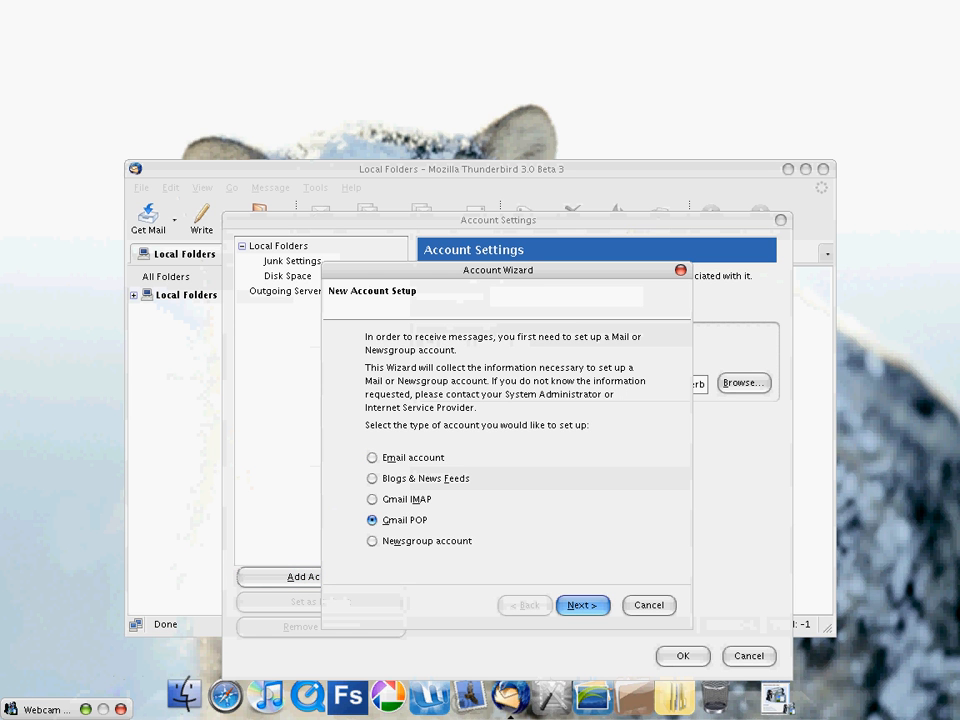
click(583, 605)
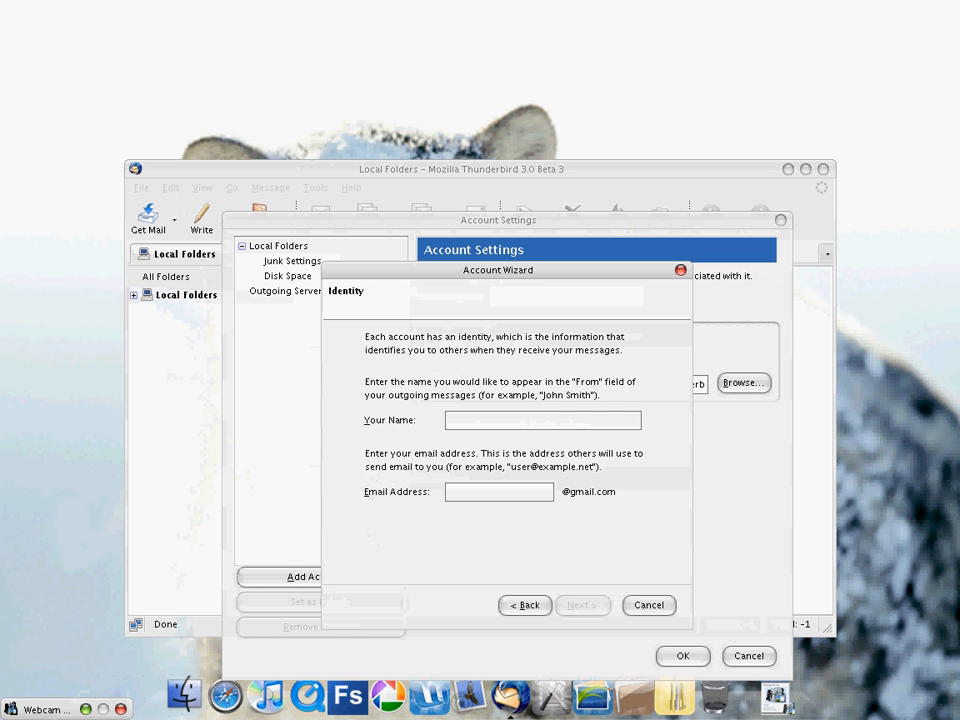
text(Matt)
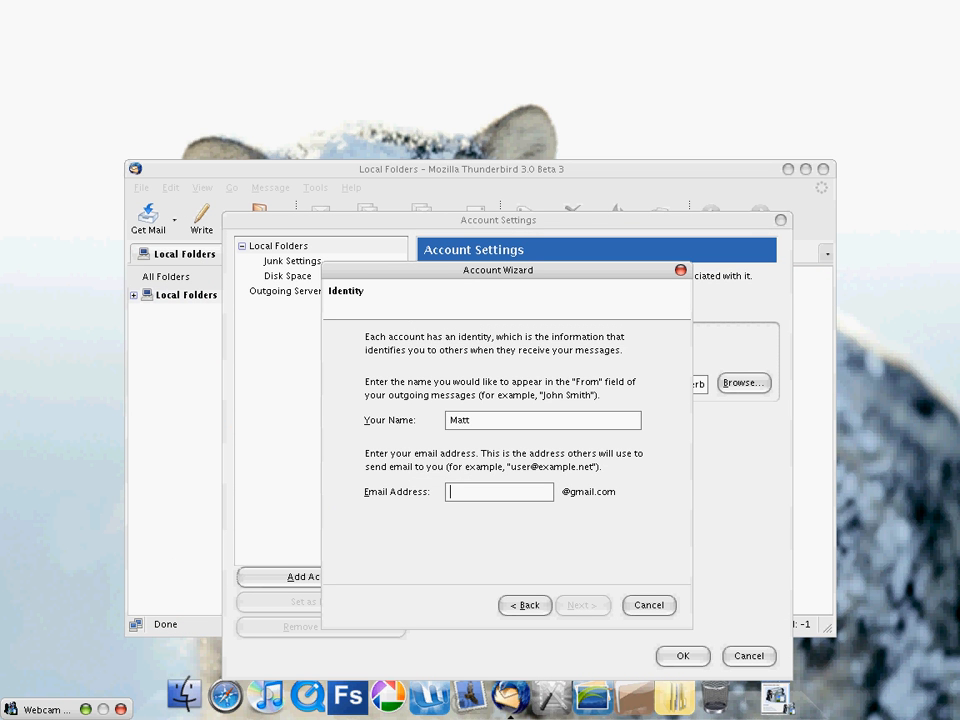
text(app)
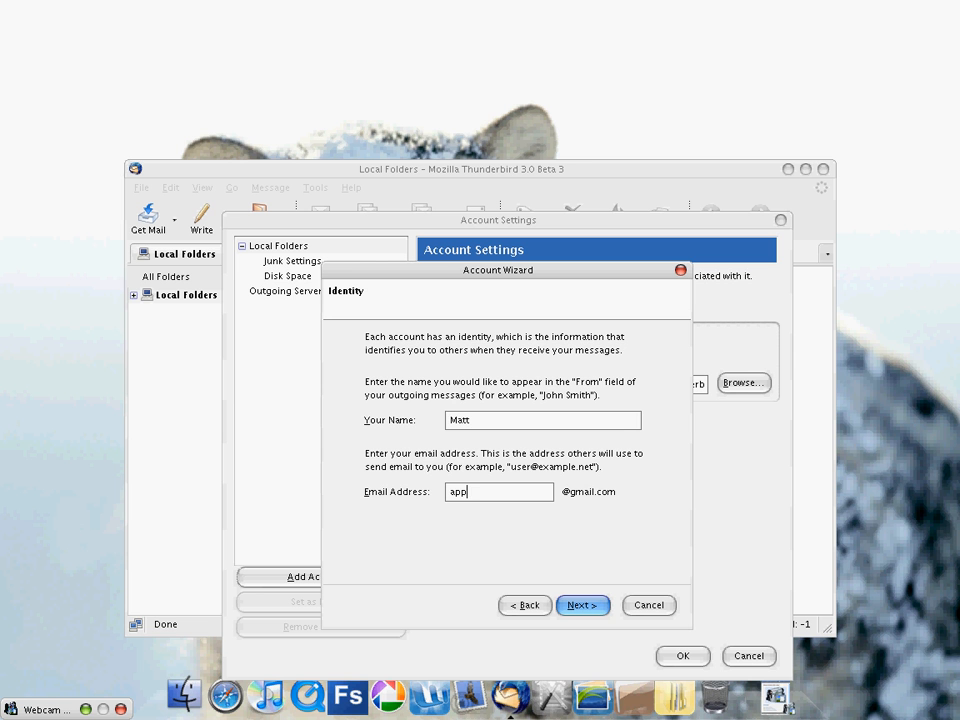
text(support)
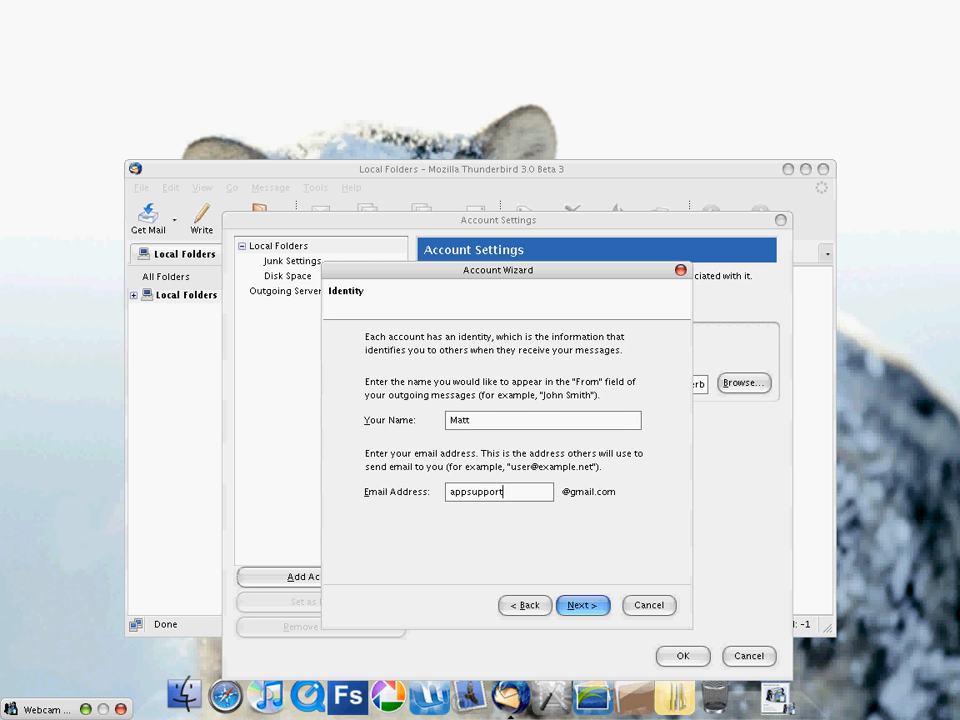
text(able)
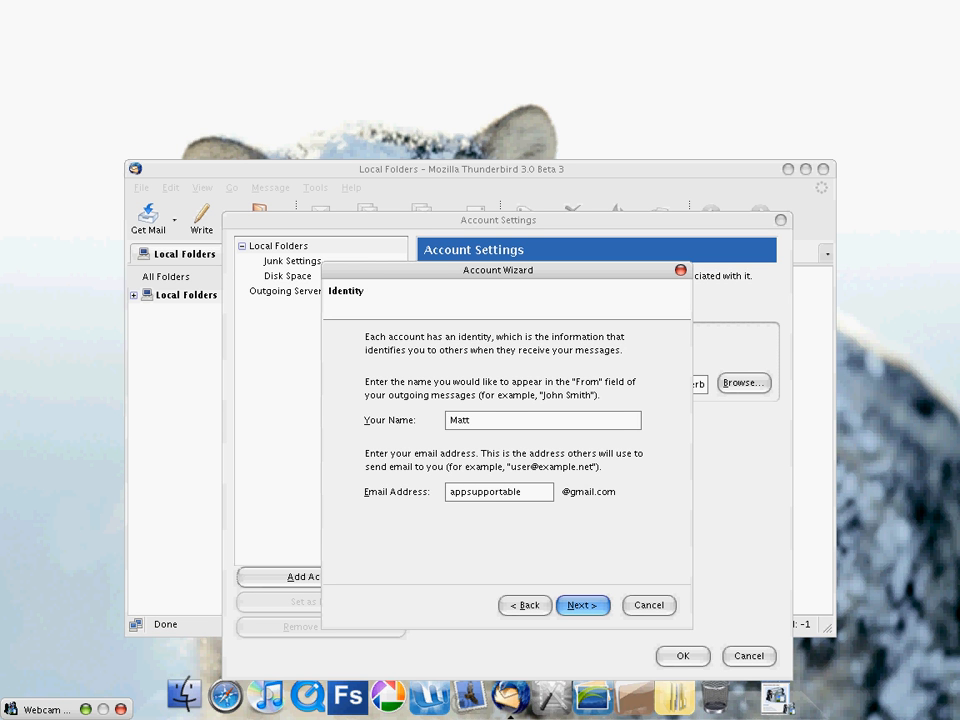
Continue to the Congratulations summary page and finish the Account Wizard
click(582, 605)
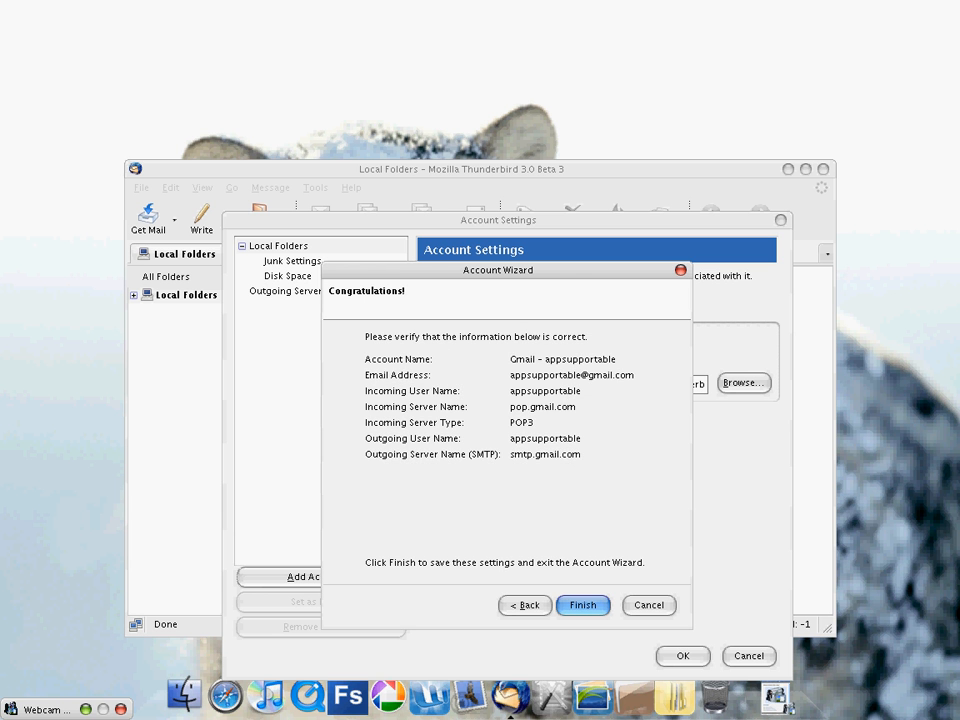
click(583, 605)
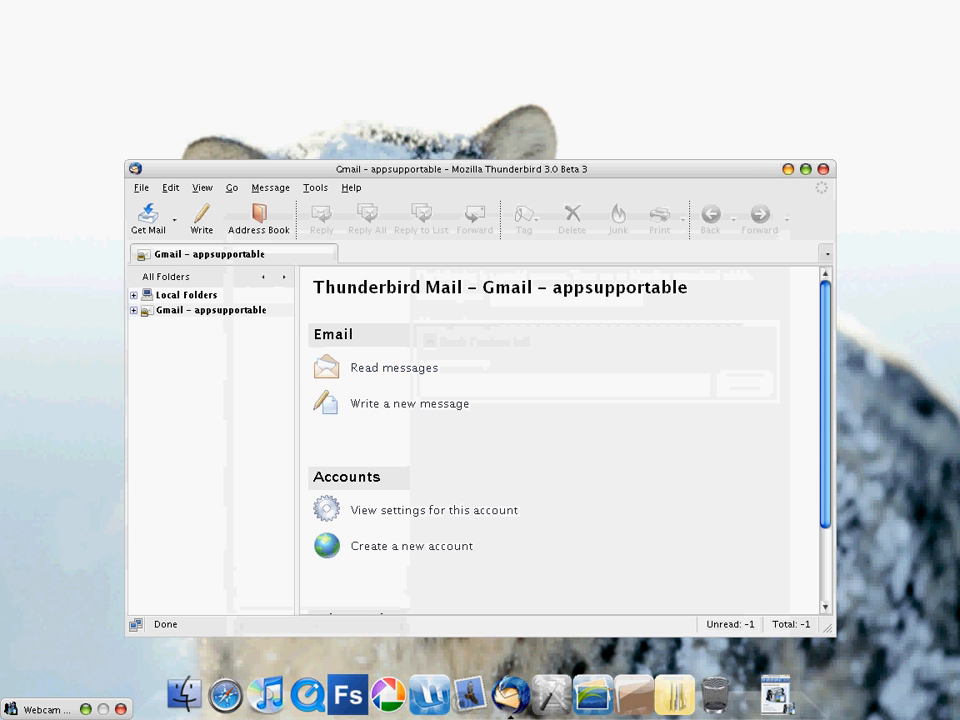
Select and expand the Gmail account, then run Get Mail and submit the account password
click(210, 310)
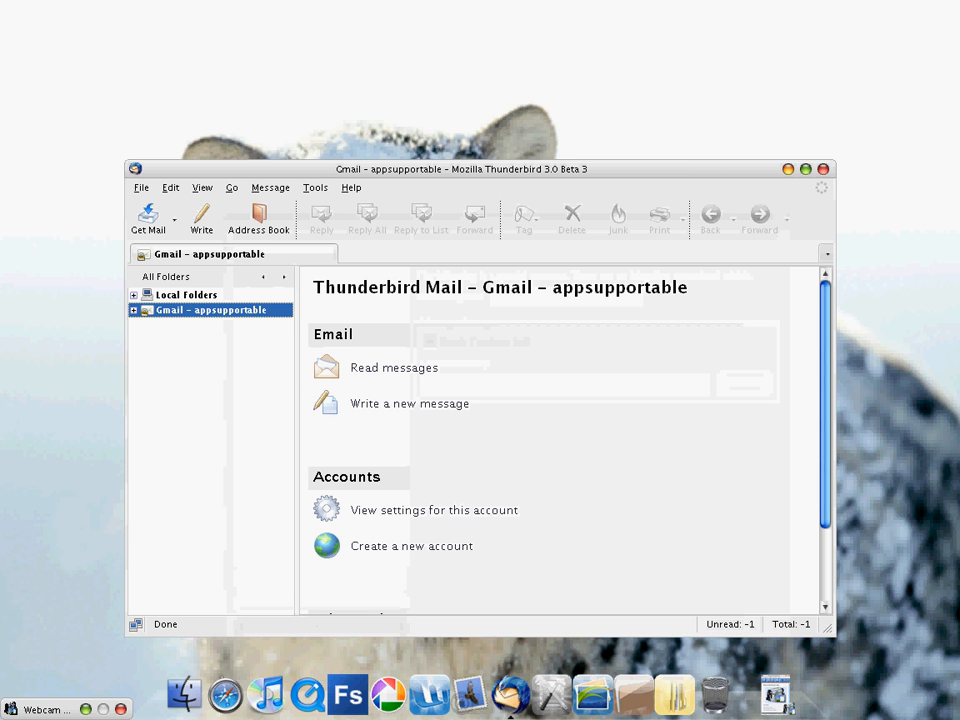
click(135, 309)
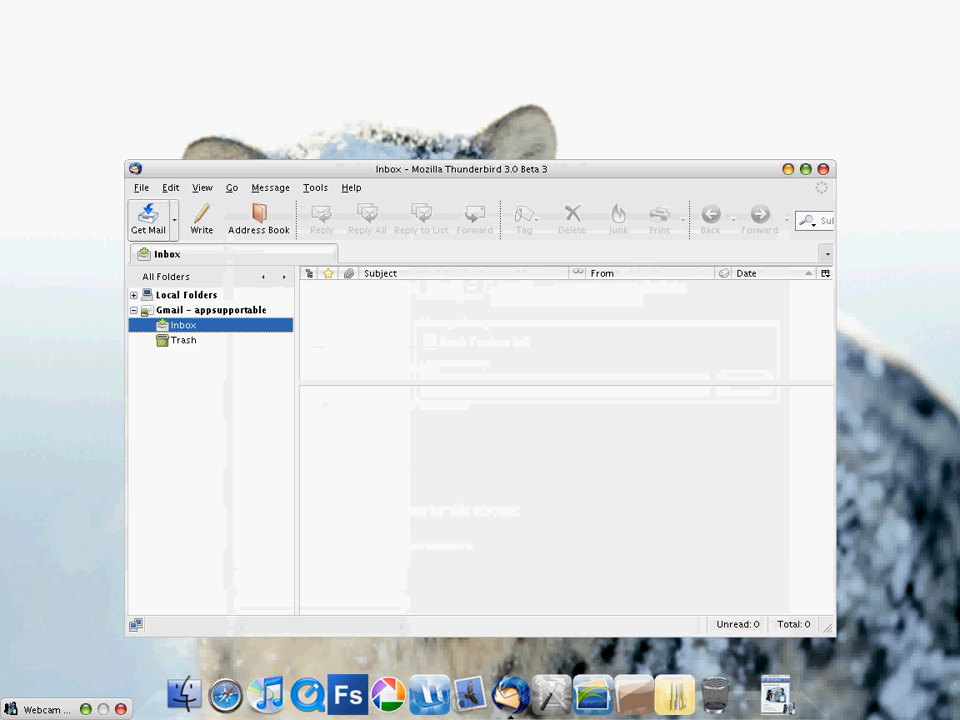
click(148, 215)
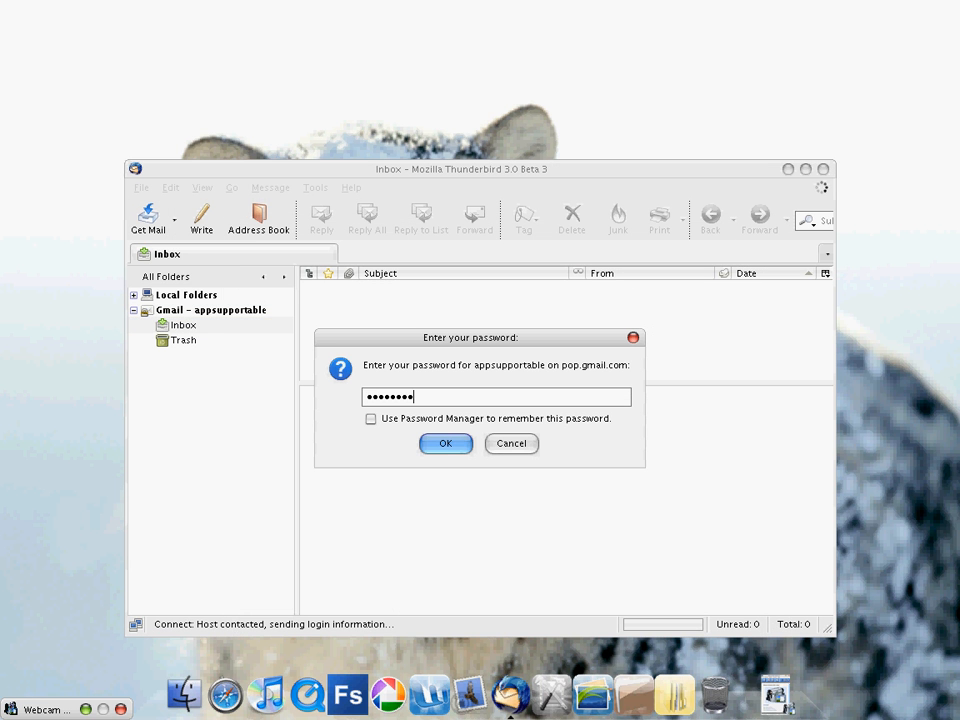
click(445, 443)
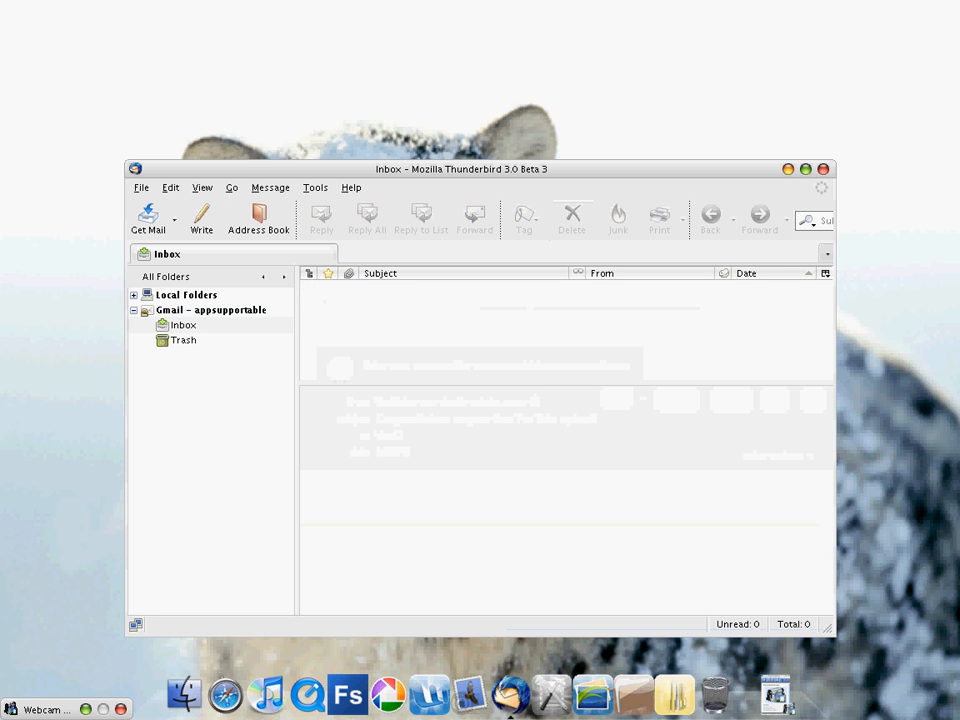
click(201, 214)
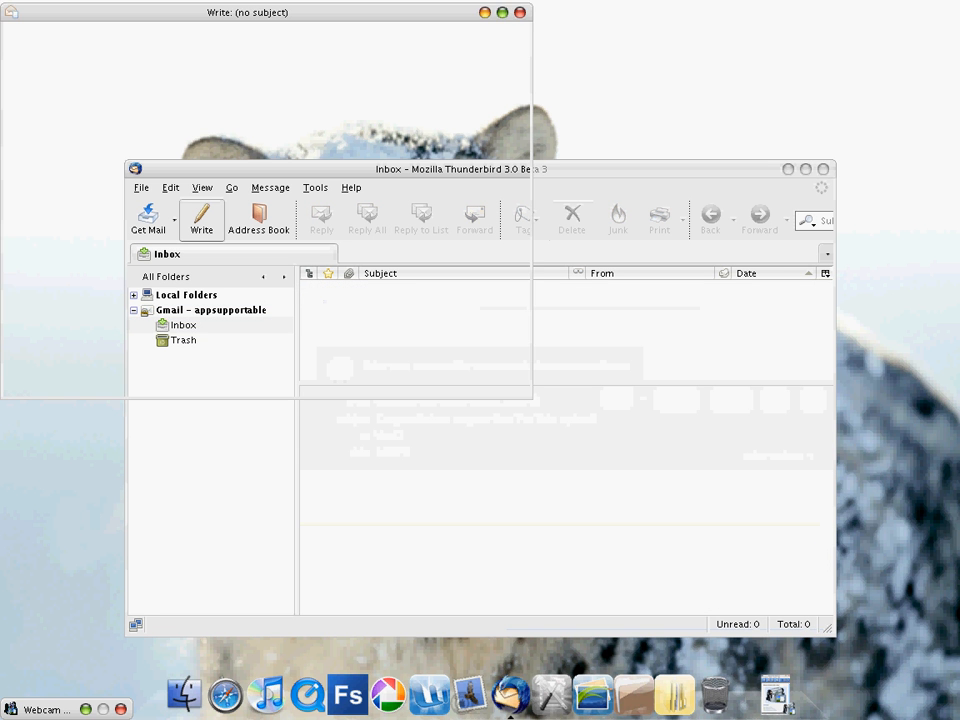
click(250, 12)
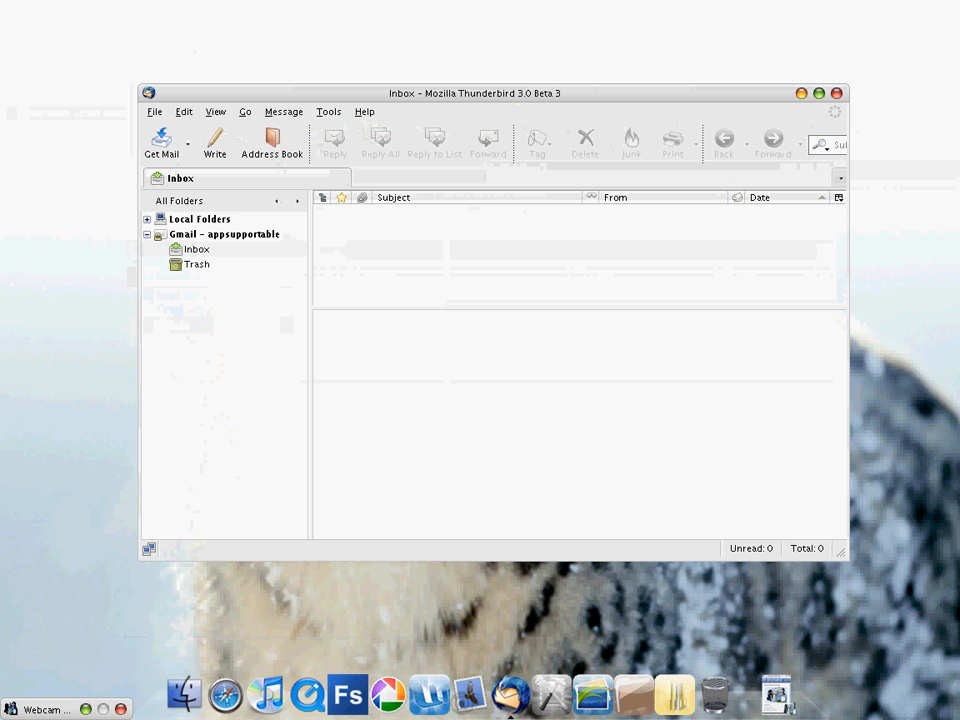
Select the Gmail Inbox, then close the Thunderbird window to return to the desktop
click(196, 248)
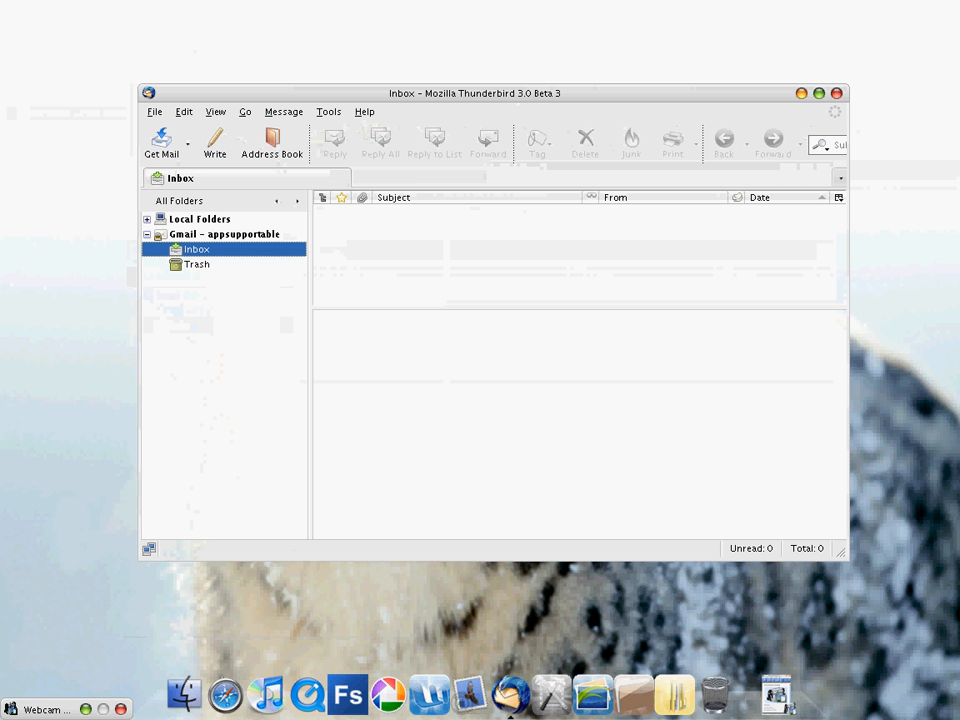
click(283, 111)
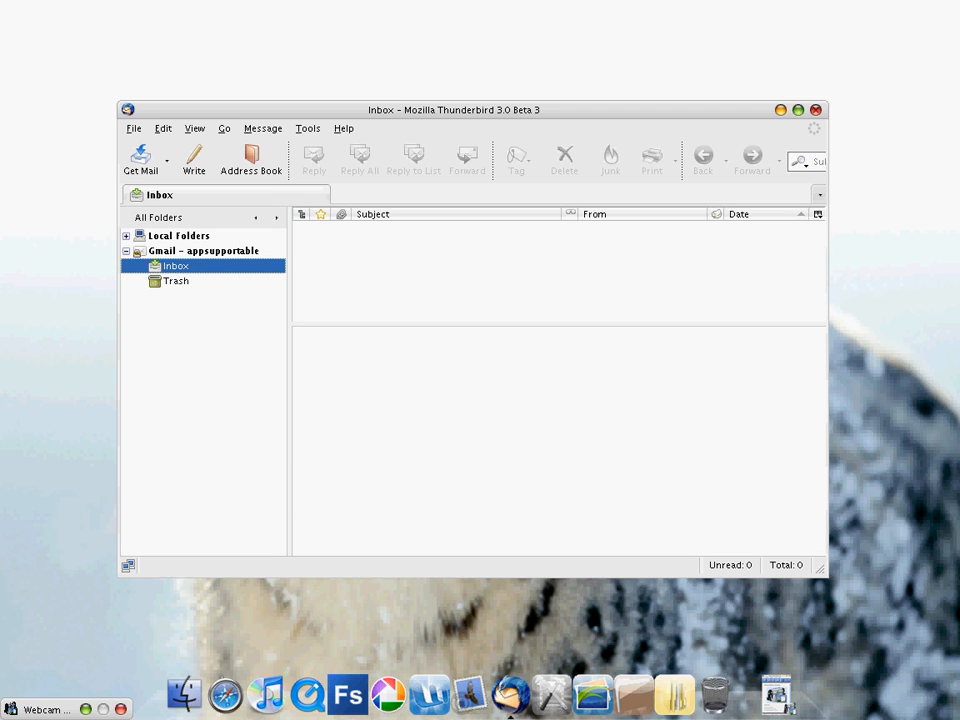
mouse_move(814, 128)
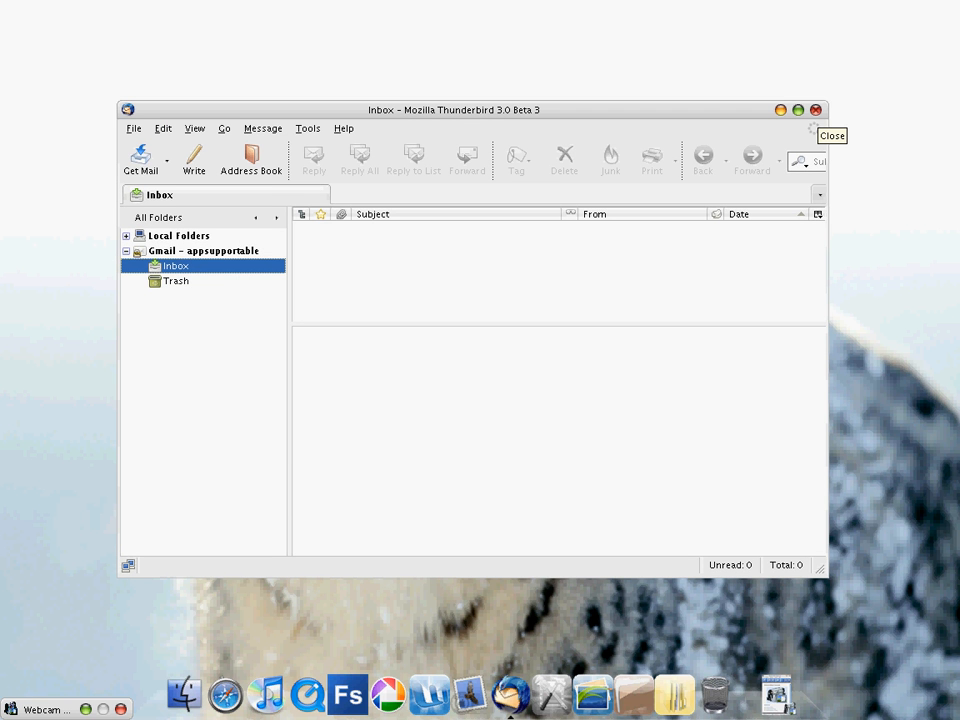
click(814, 109)
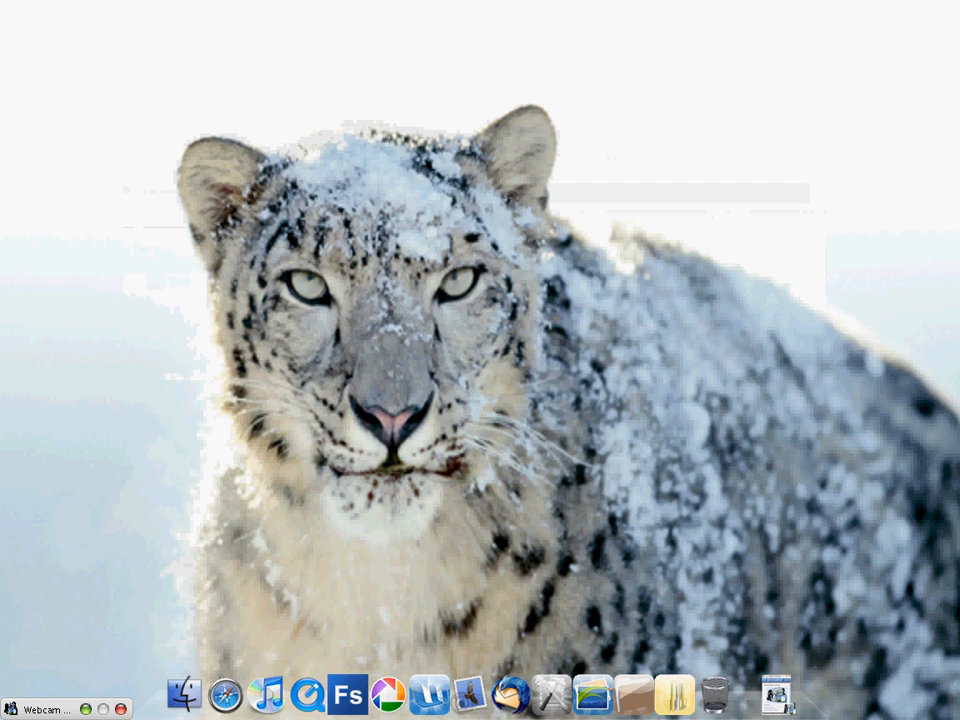